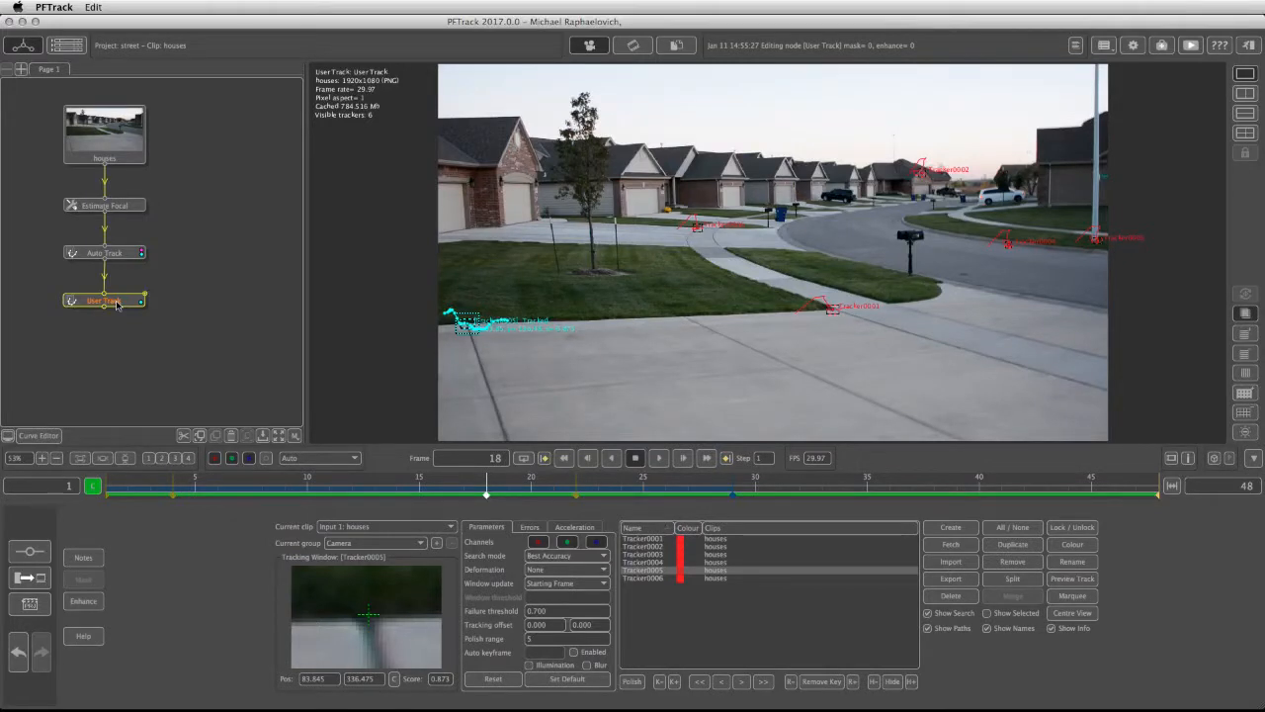
Import all auto-tracked features into the User Track node alongside the manual trackers
left_click(102, 253)
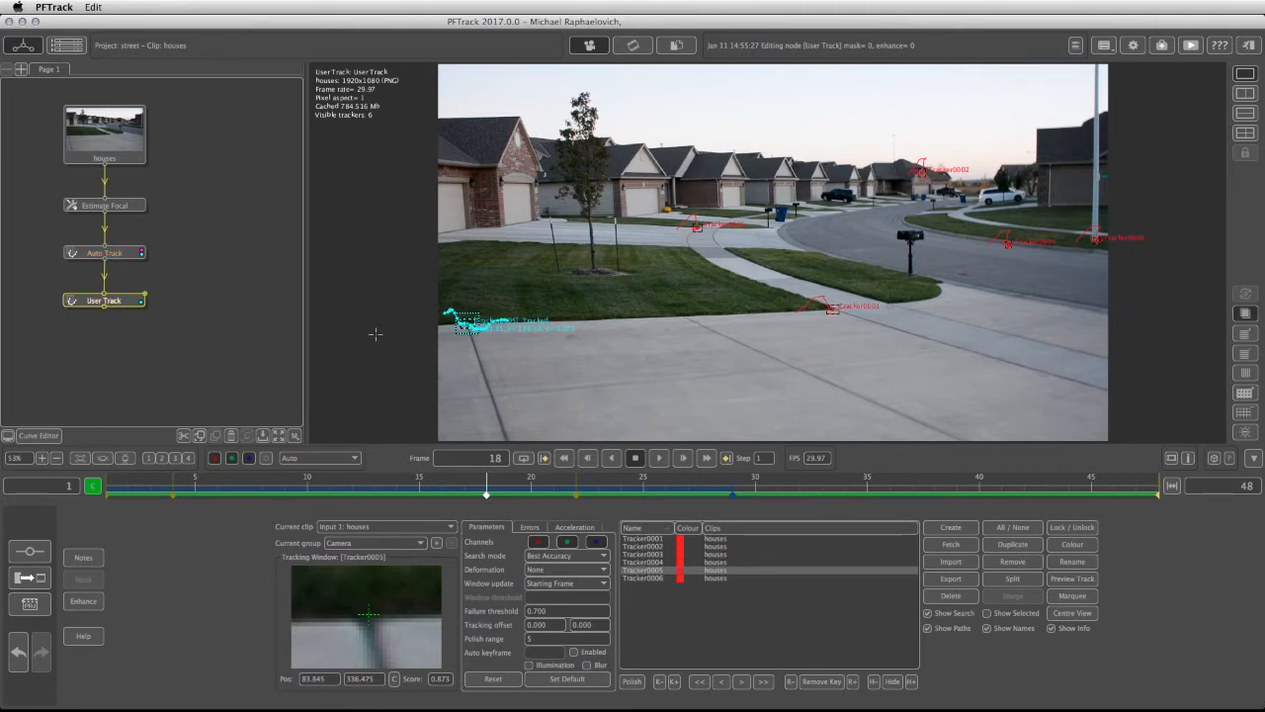
left_click(949, 543)
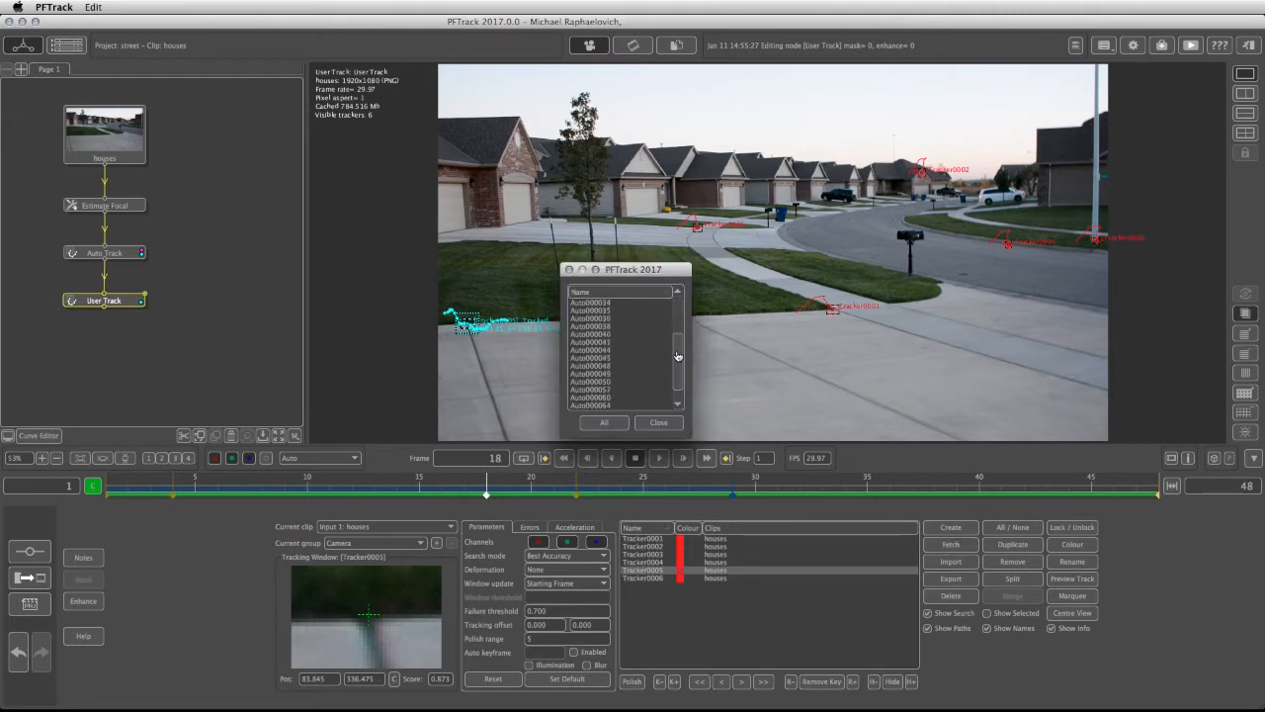
scroll("down", 3)
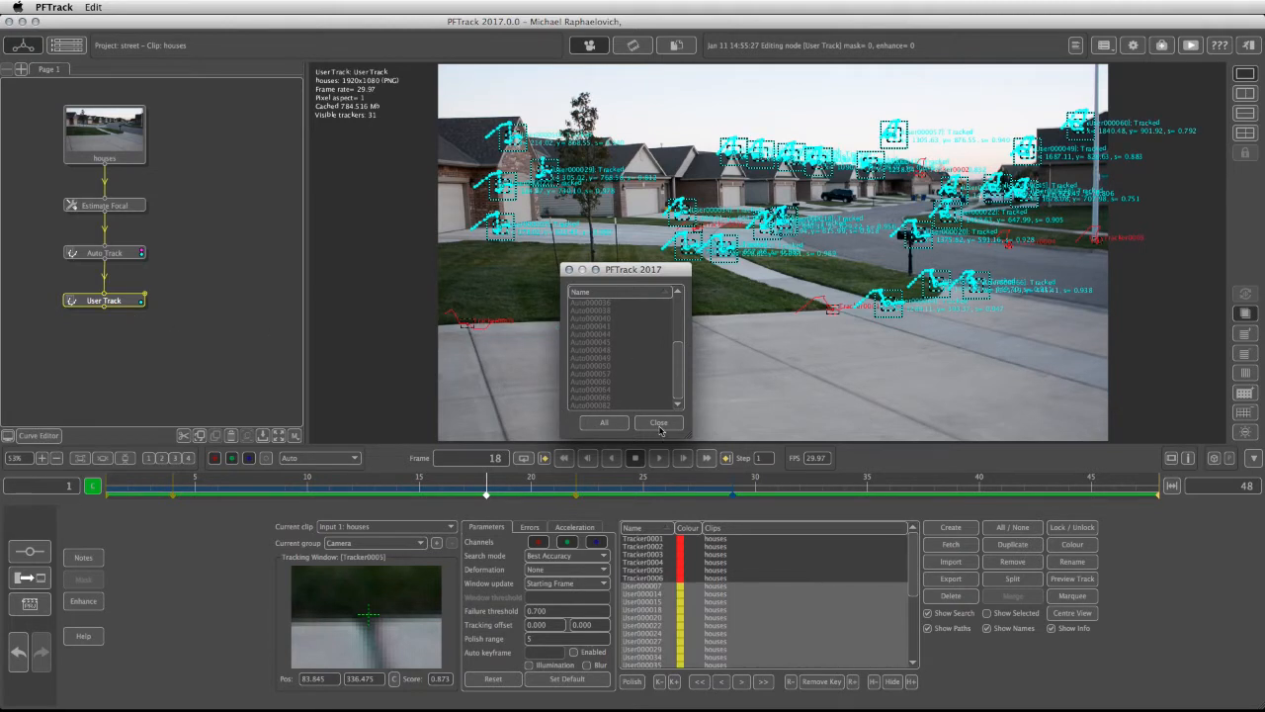
left_click(659, 423)
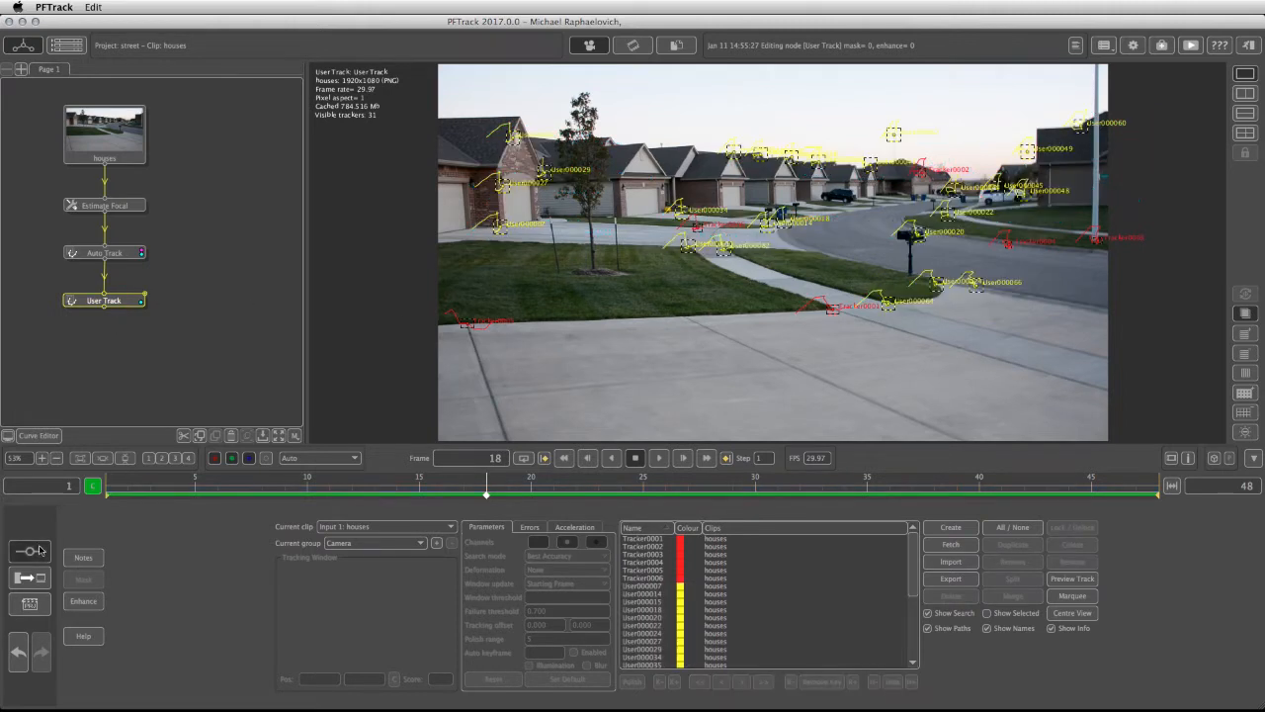
Add a Camera Solver from the Solving nodes after the User Track and solve the camera
left_click(30, 551)
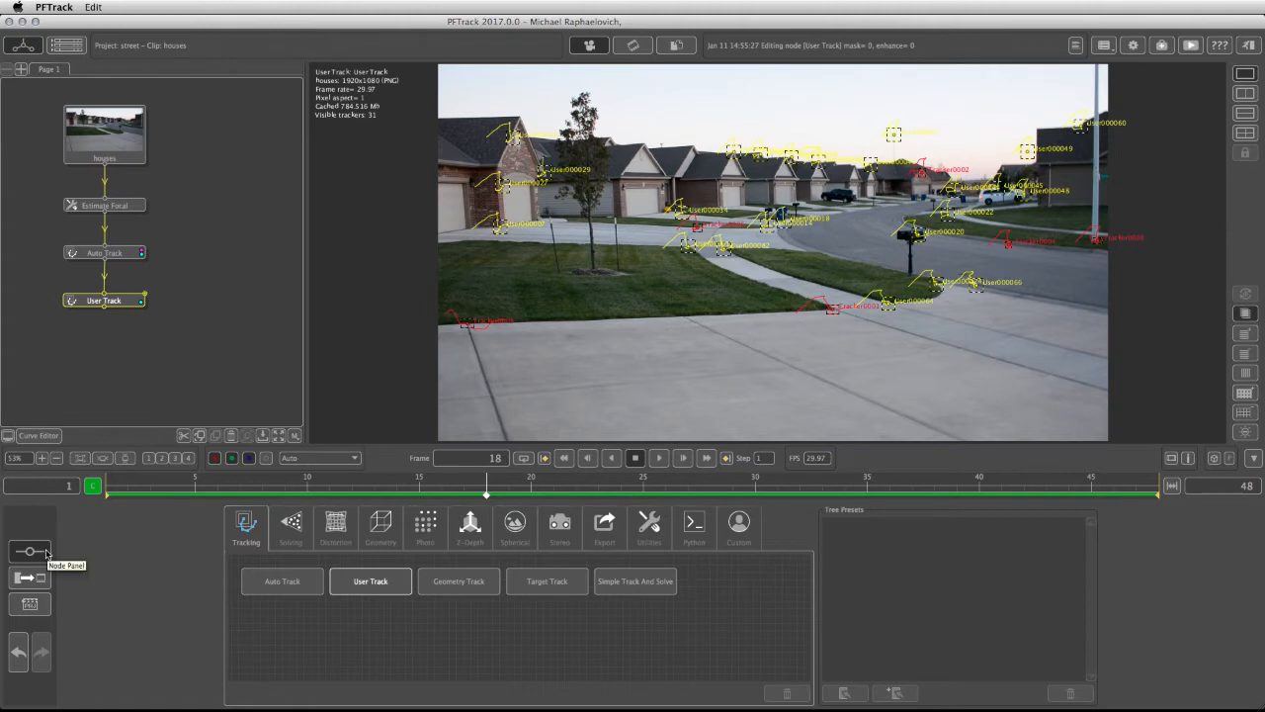
left_click(291, 526)
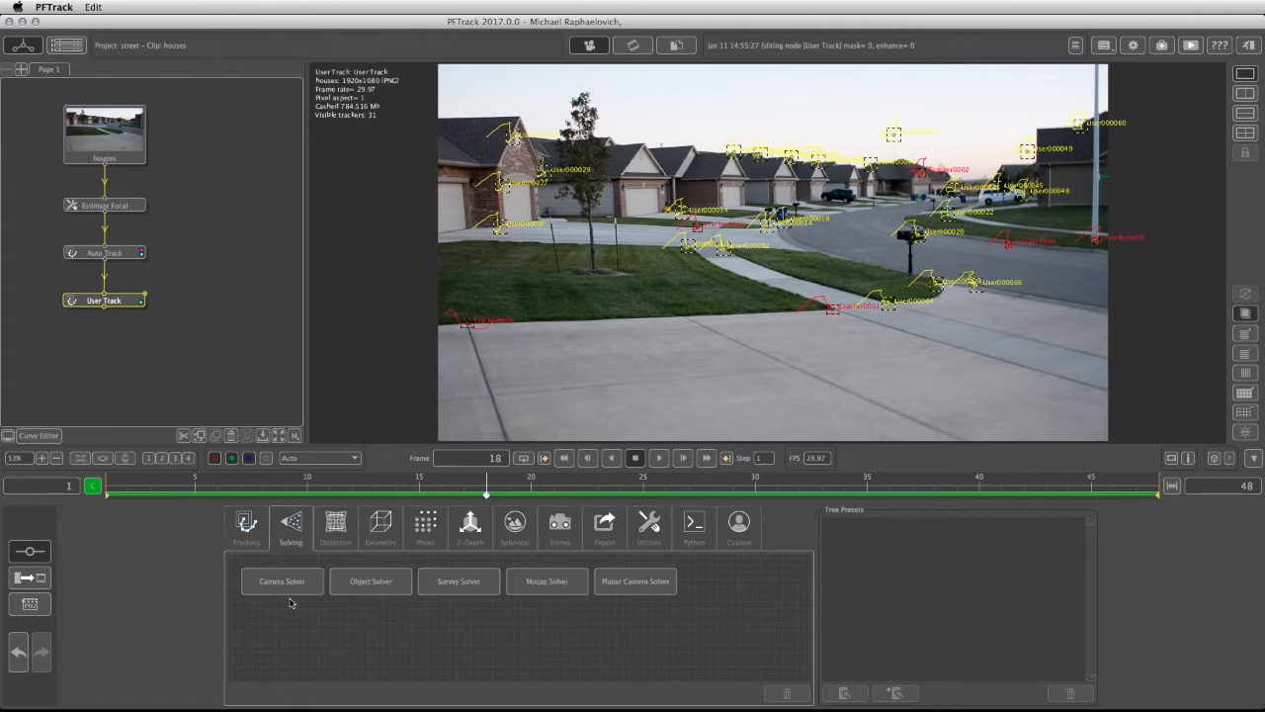
left_click(281, 581)
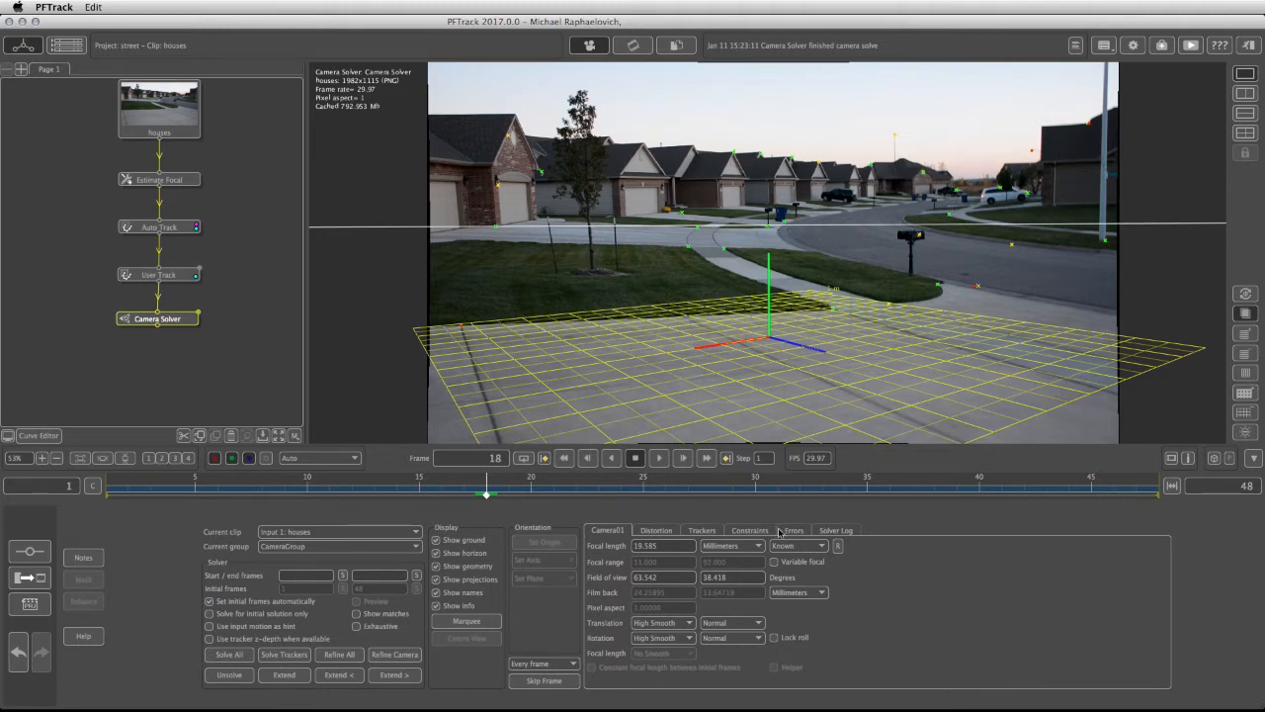
left_click(793, 530)
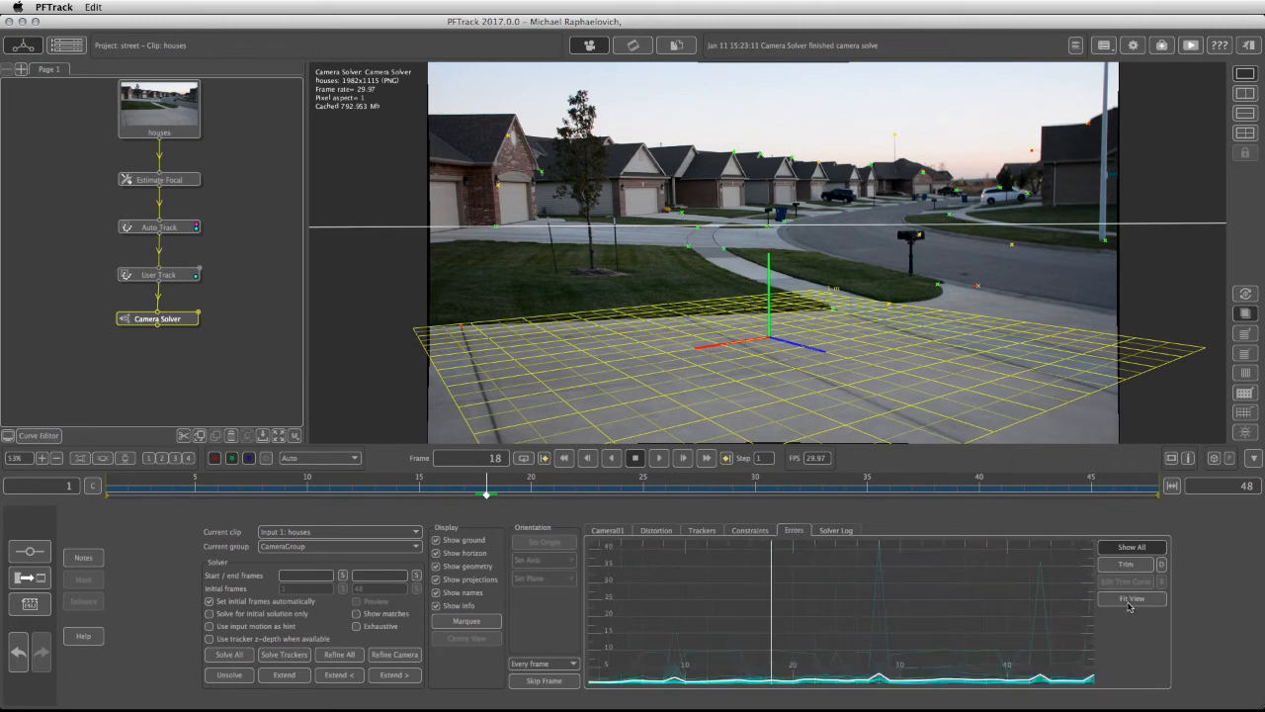
mouse_move(899, 550)
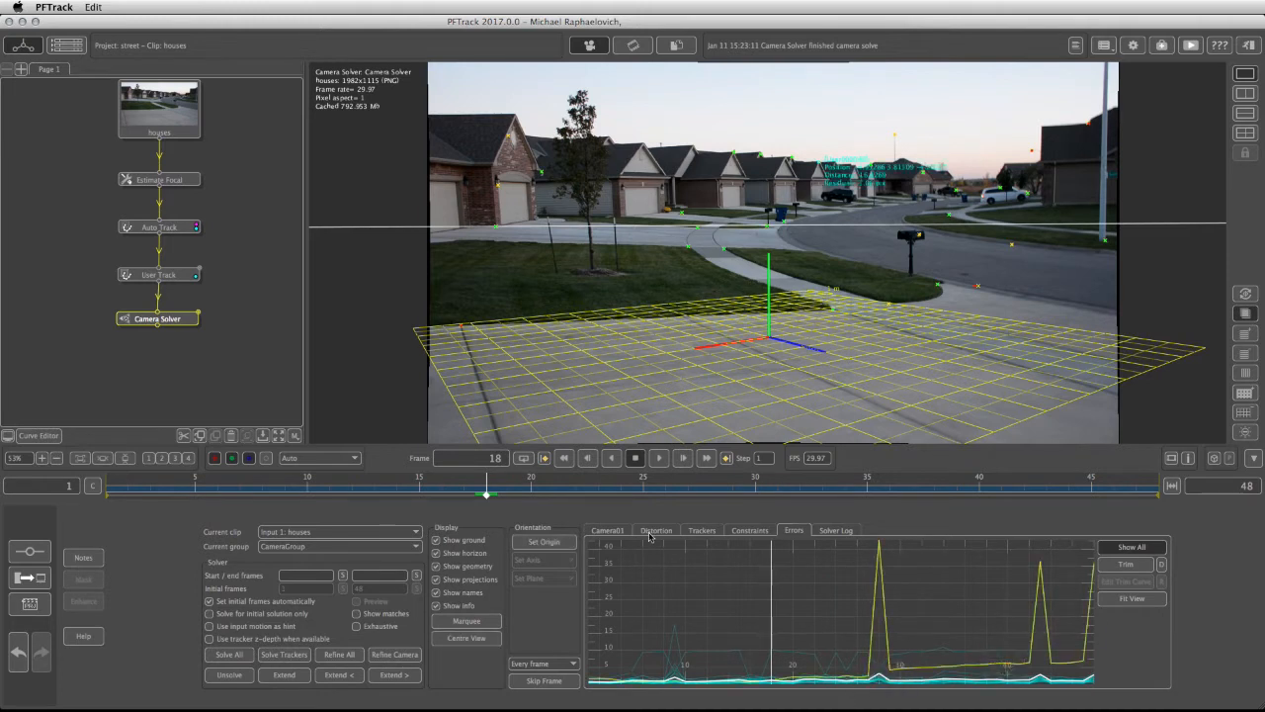
left_click(701, 530)
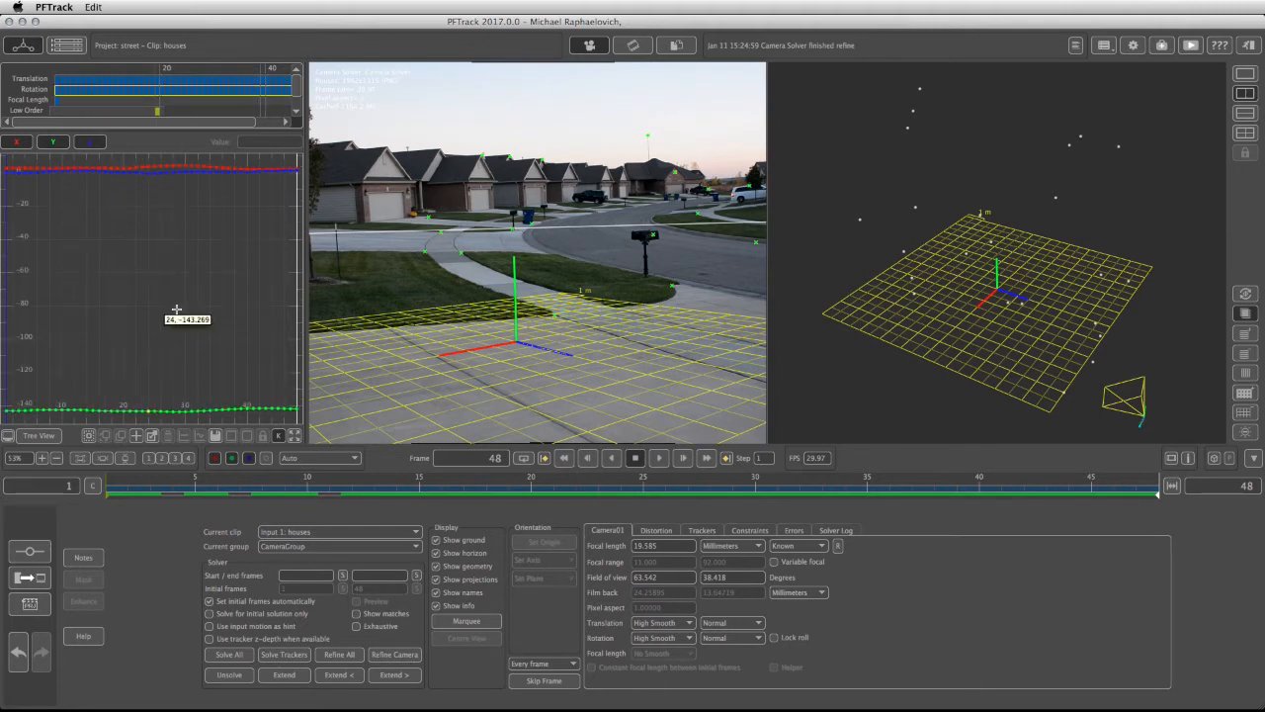
mouse_move(668, 259)
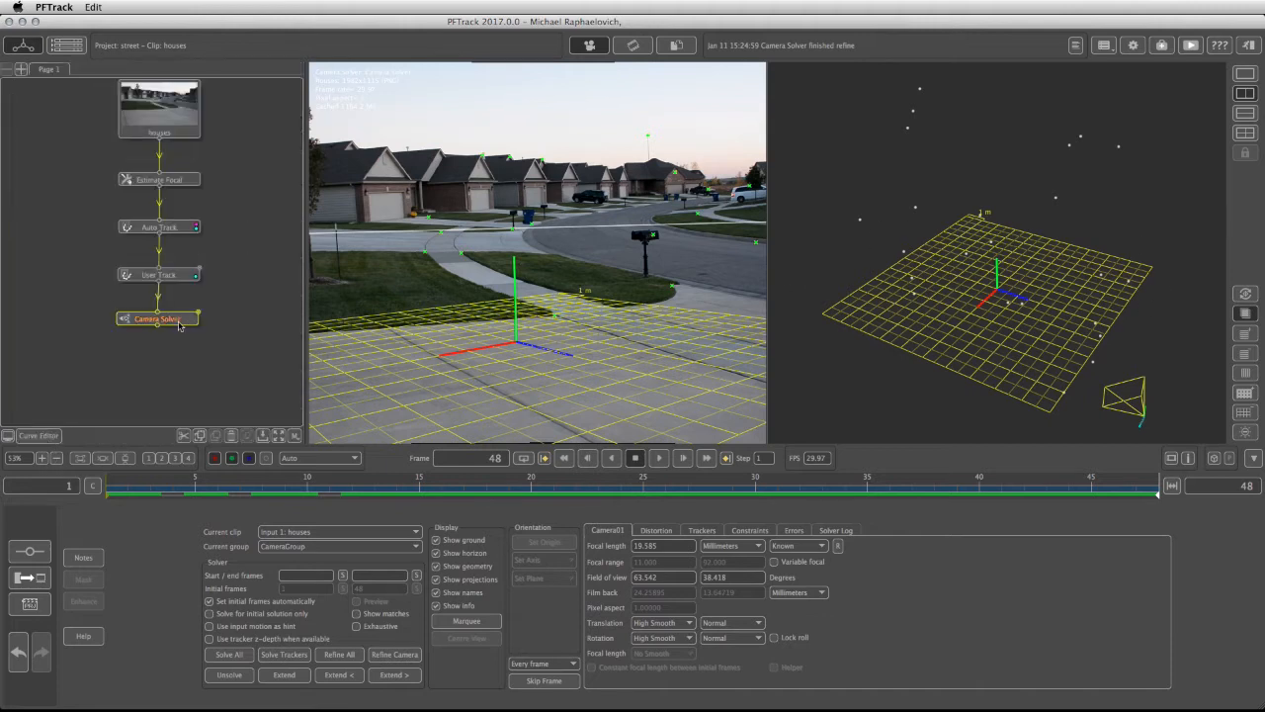
Attach an Orient Scene utility node after the Camera Solver
right_click(158, 318)
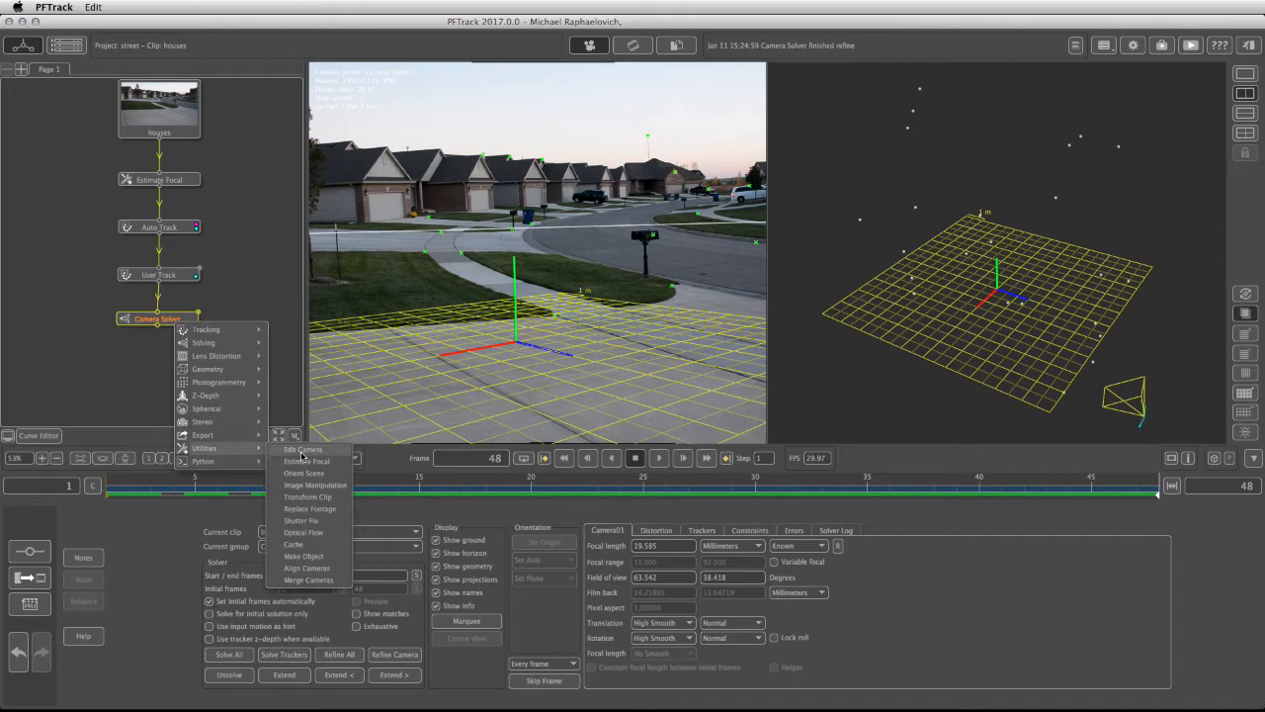
mouse_move(304, 472)
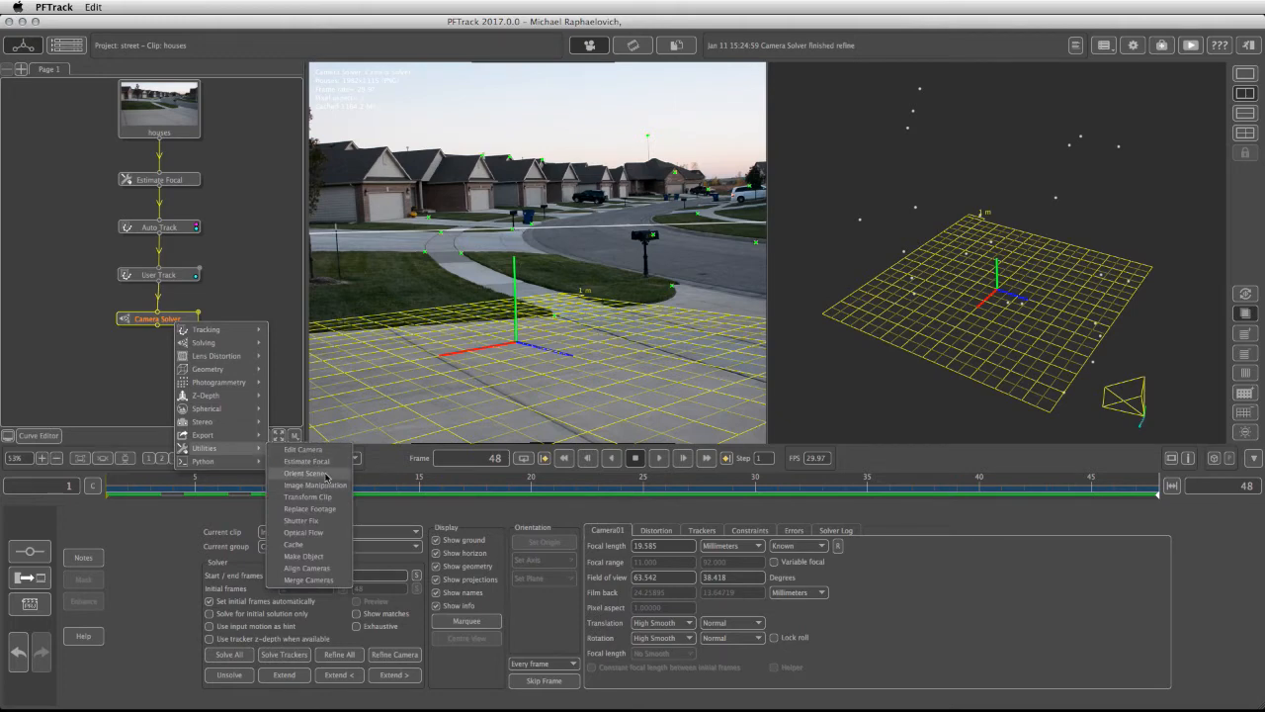
left_click(308, 472)
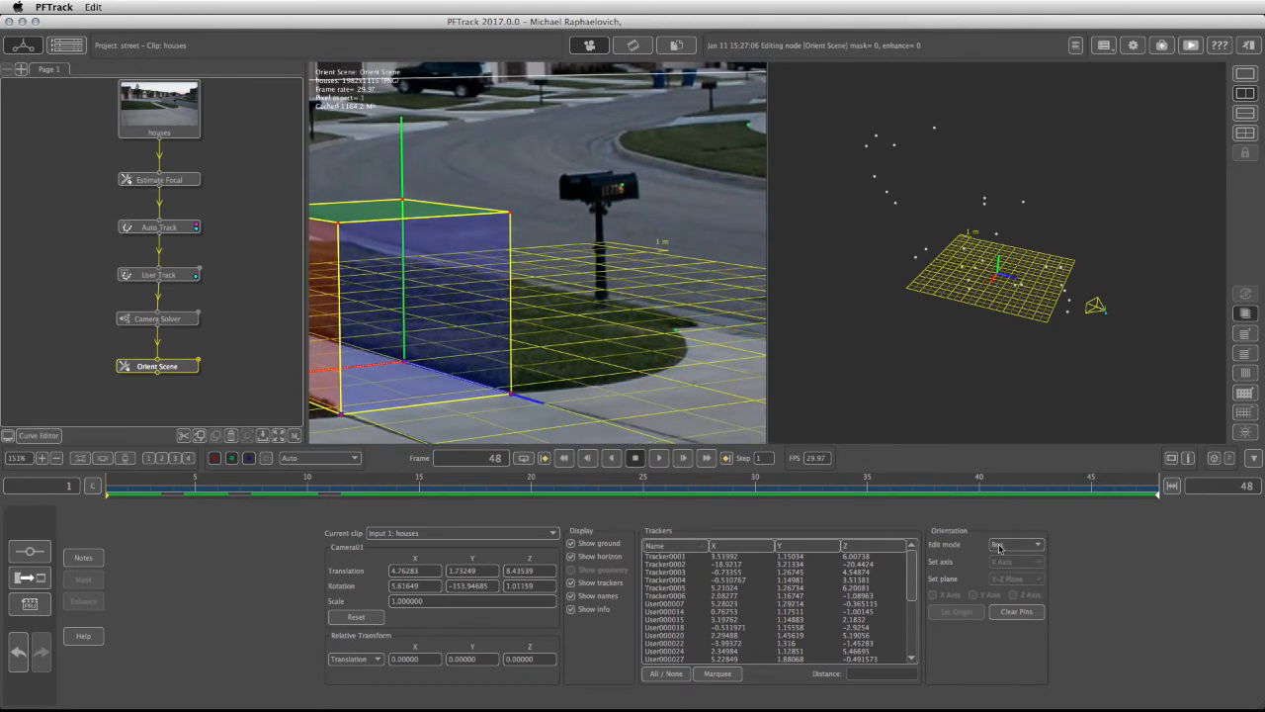
Switch Orient Scene to Rotate mode and enable marquee selection to pick a ground tracker
left_click(1016, 545)
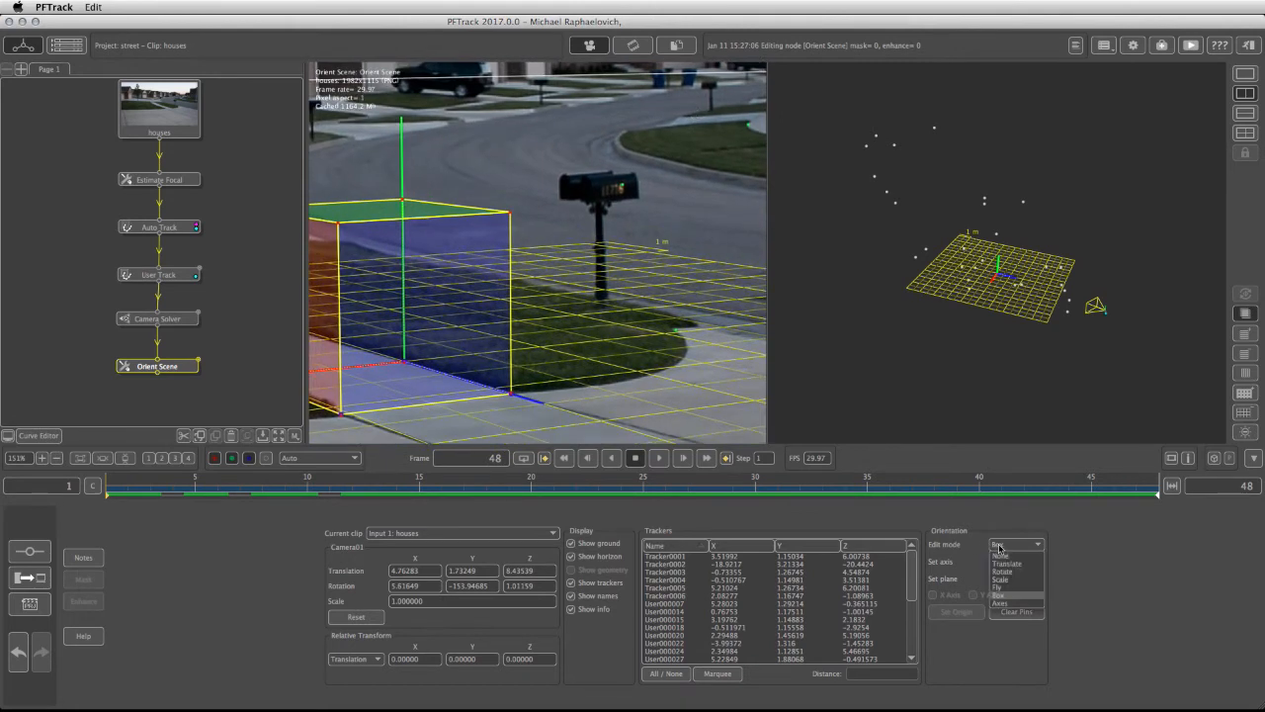
left_click(1004, 562)
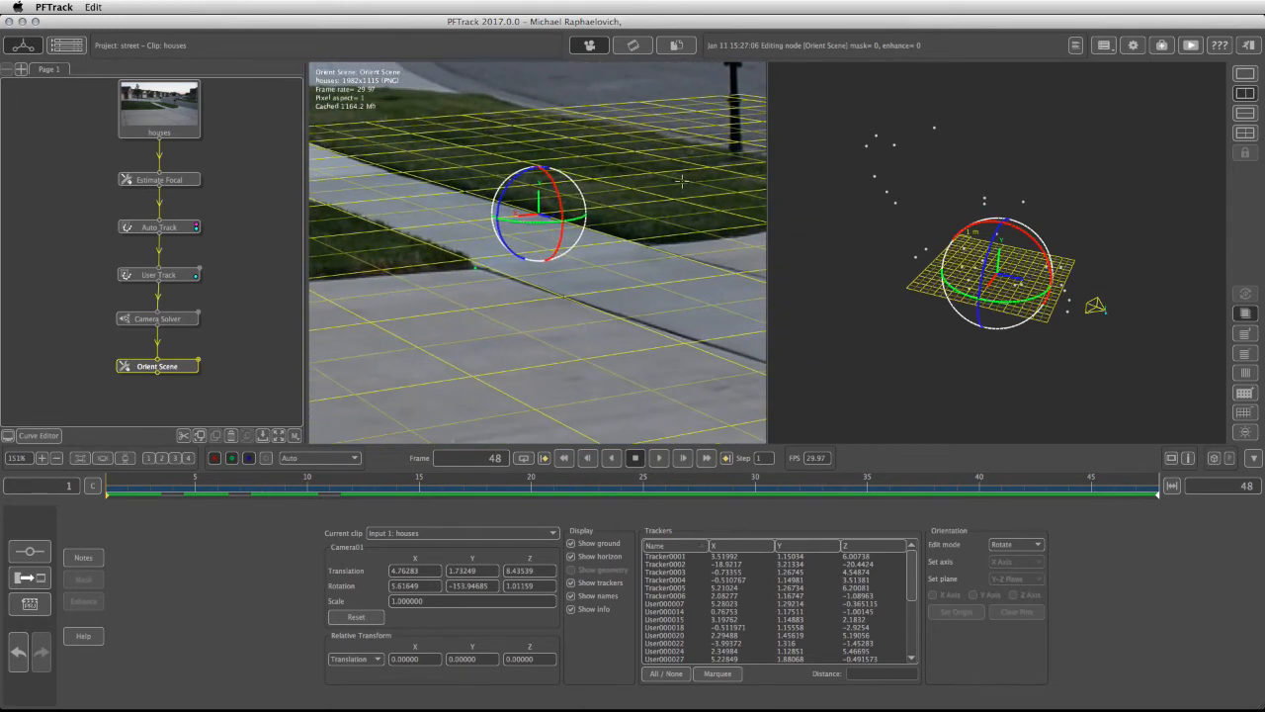
left_click(718, 672)
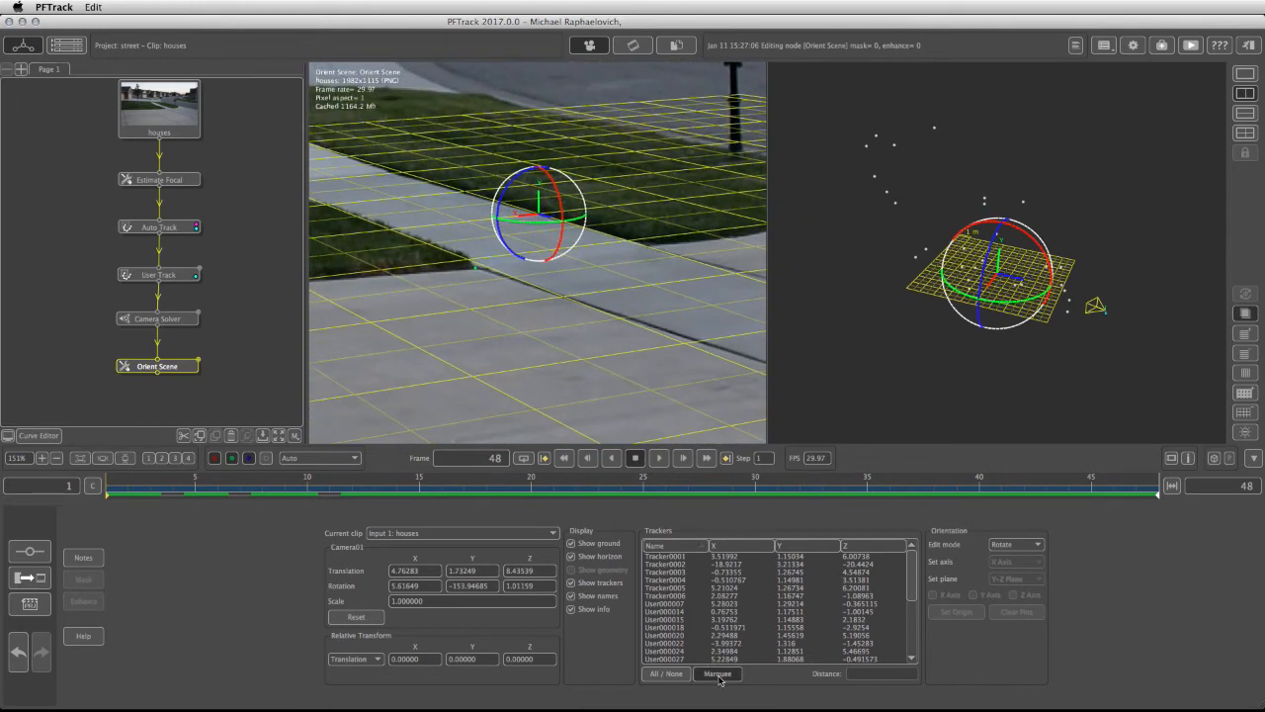
left_click(664, 556)
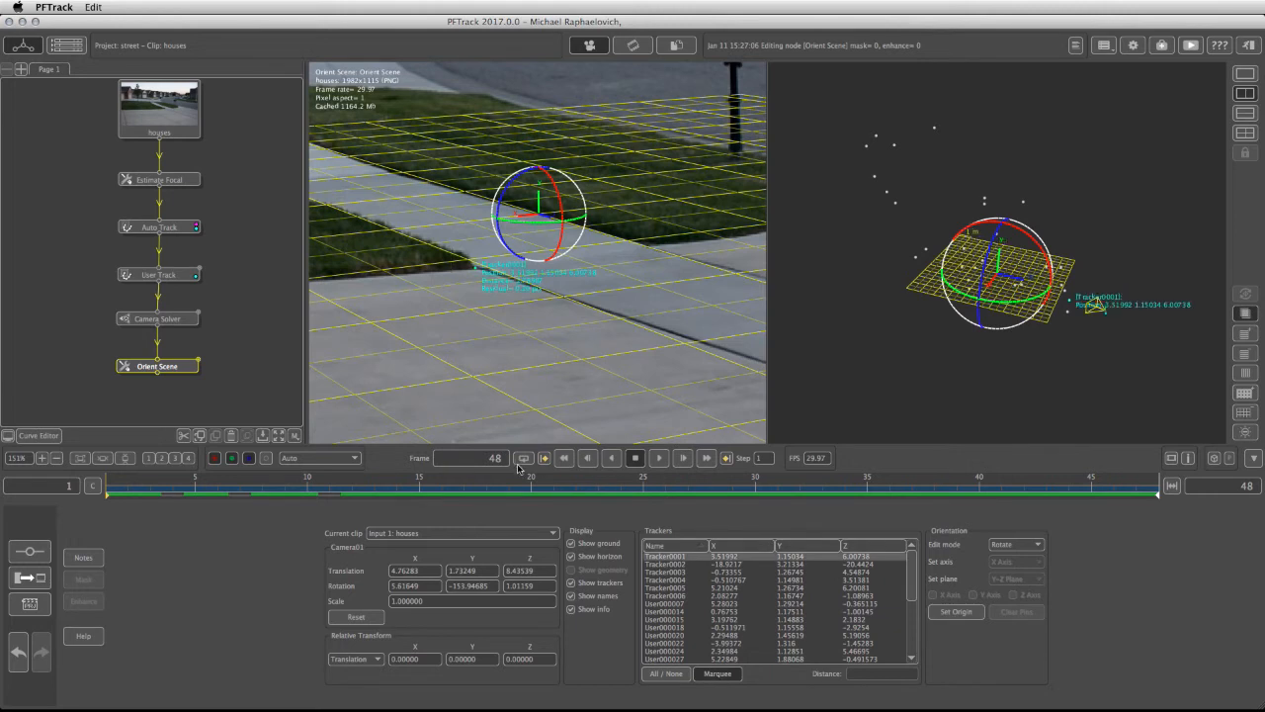
mouse_move(640, 625)
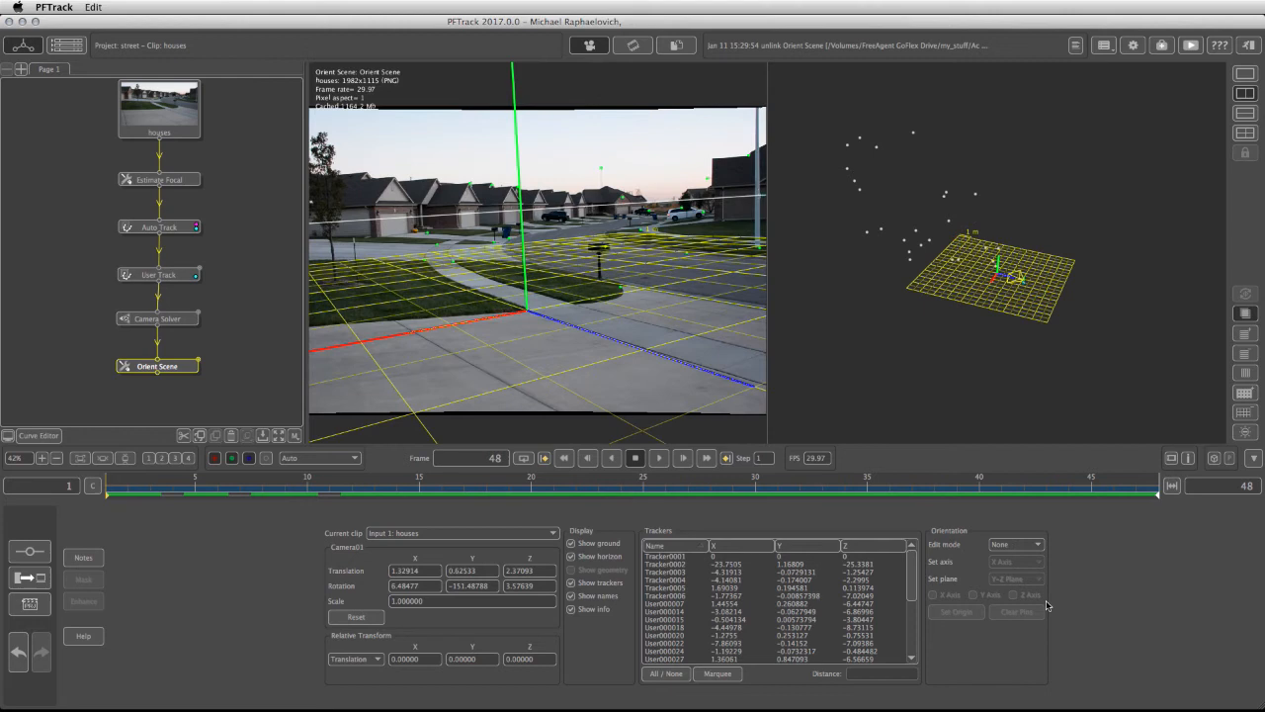
mouse_move(1024, 546)
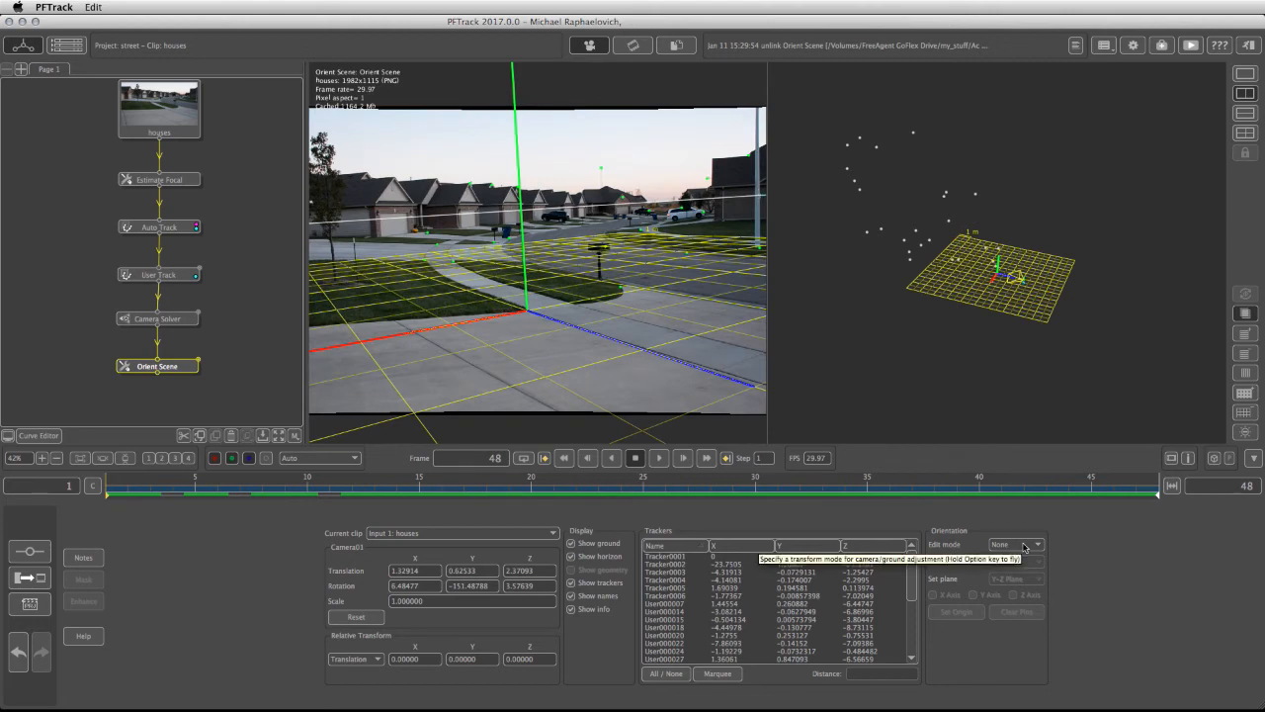
mouse_move(431, 504)
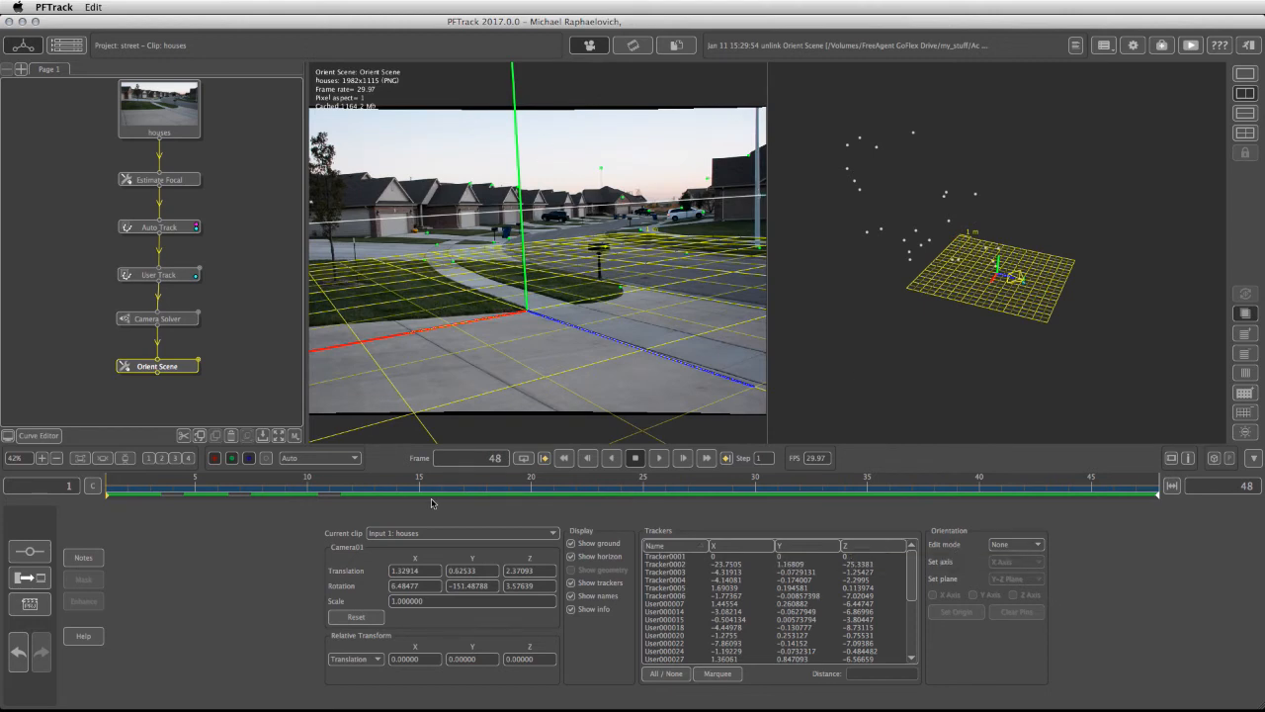
left_click_drag(1156, 490, 351, 490)
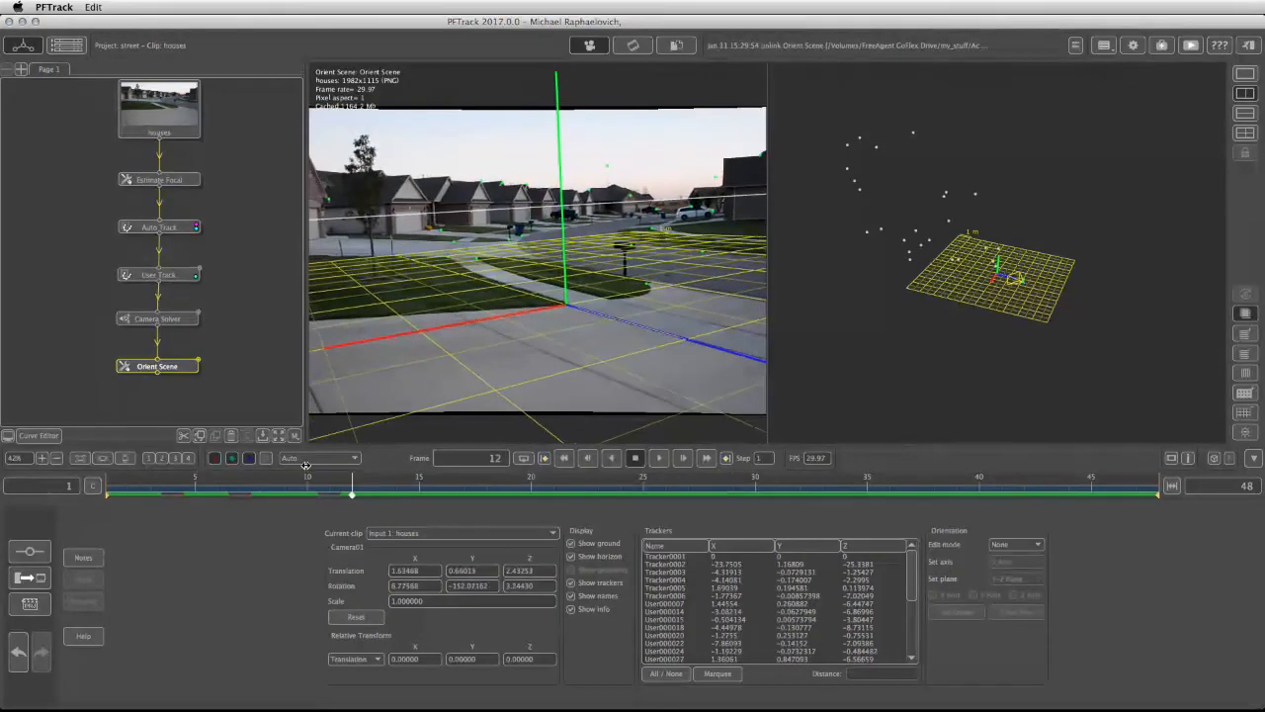
left_click_drag(352, 492, 261, 492)
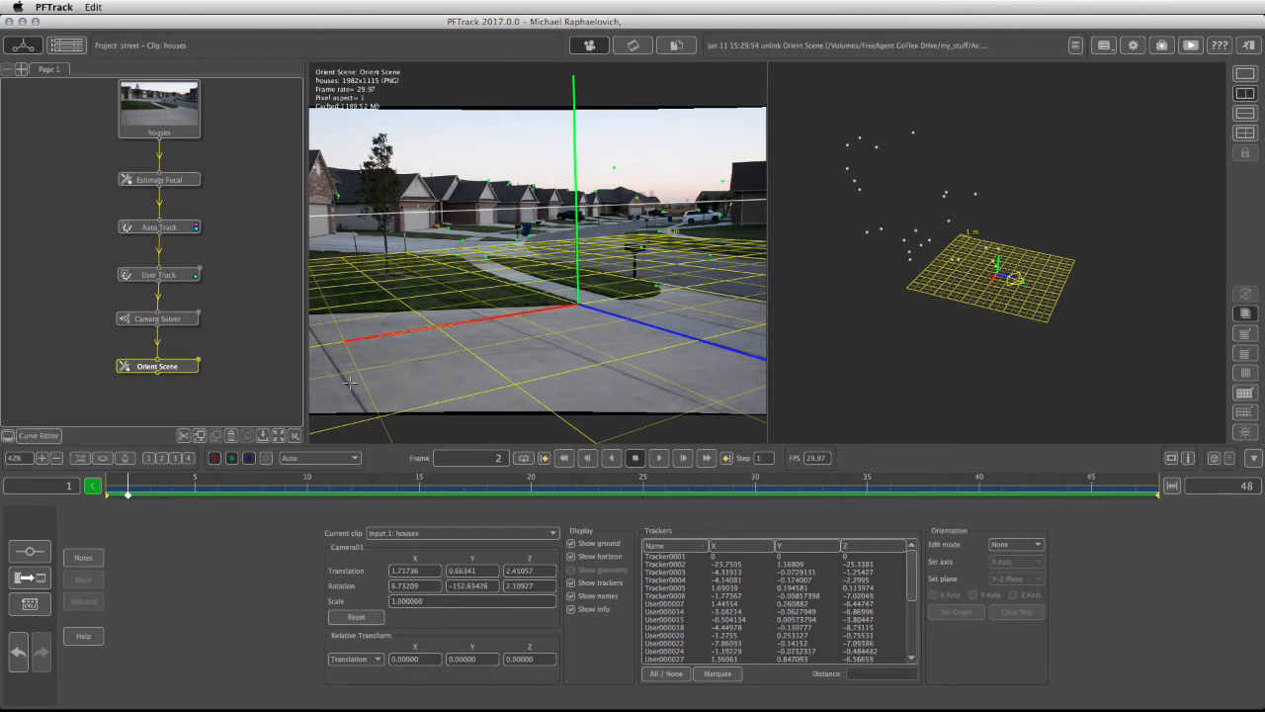
mouse_move(668, 369)
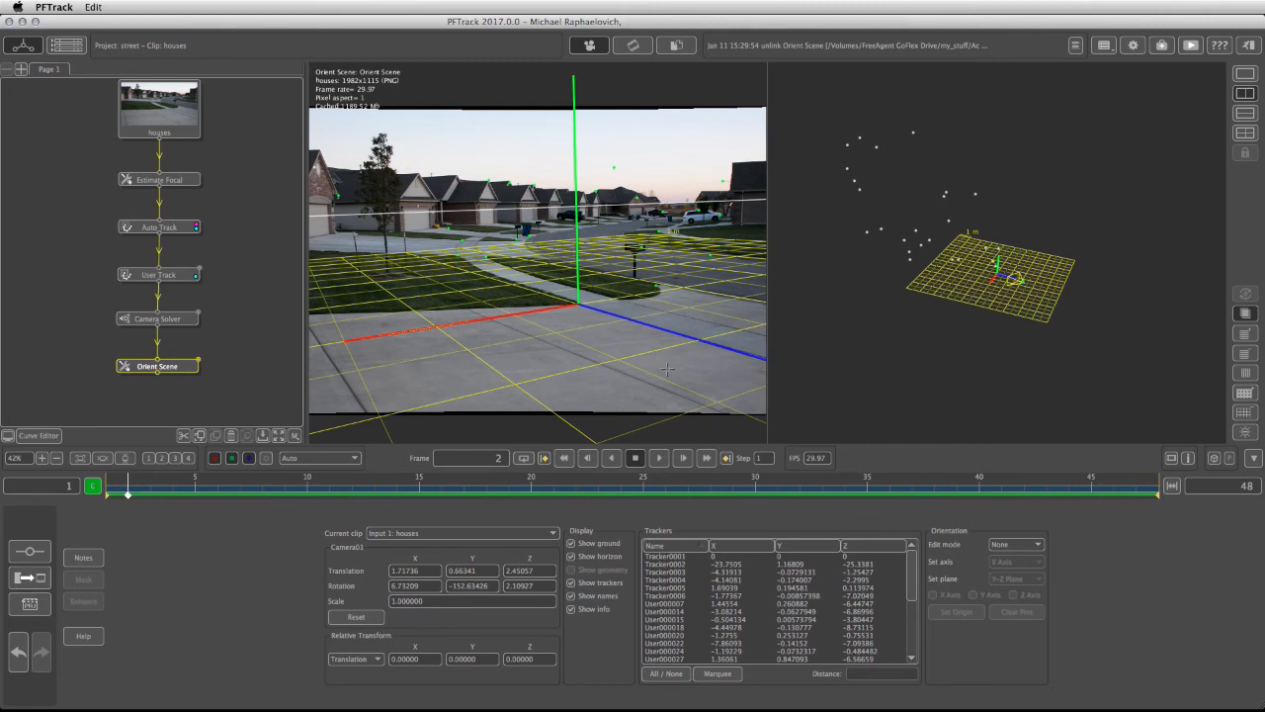
mouse_move(490, 272)
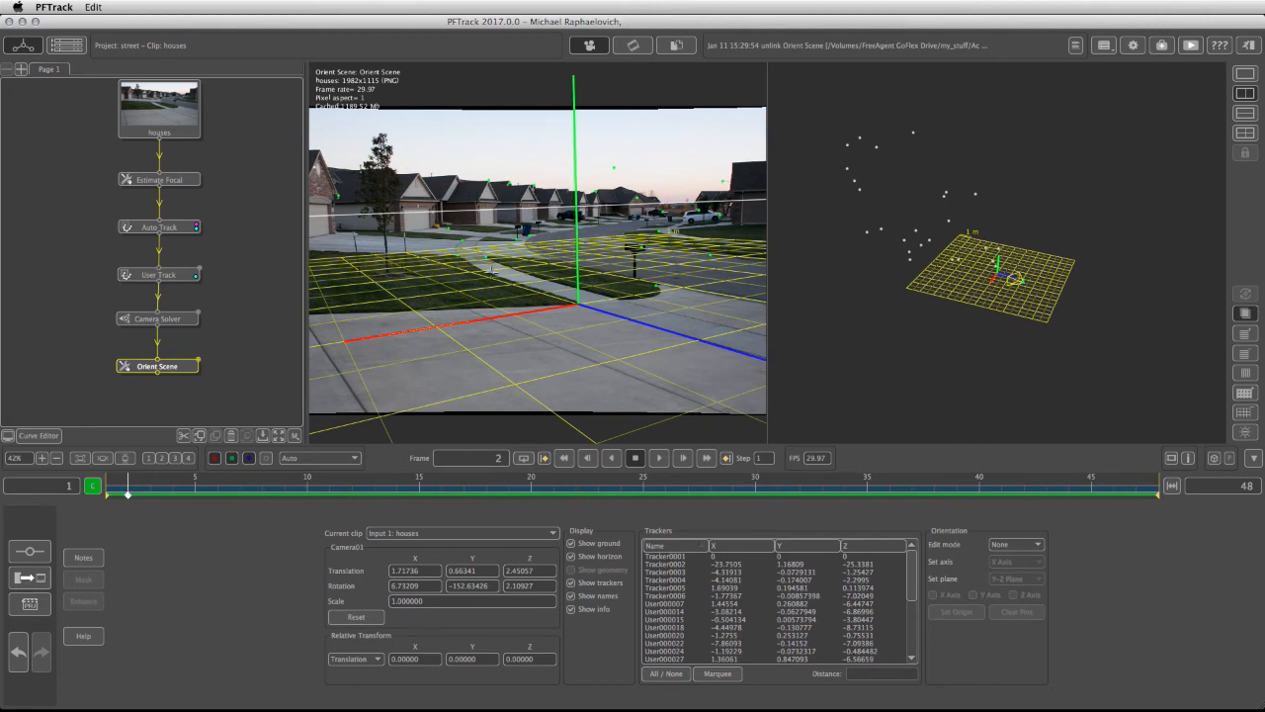